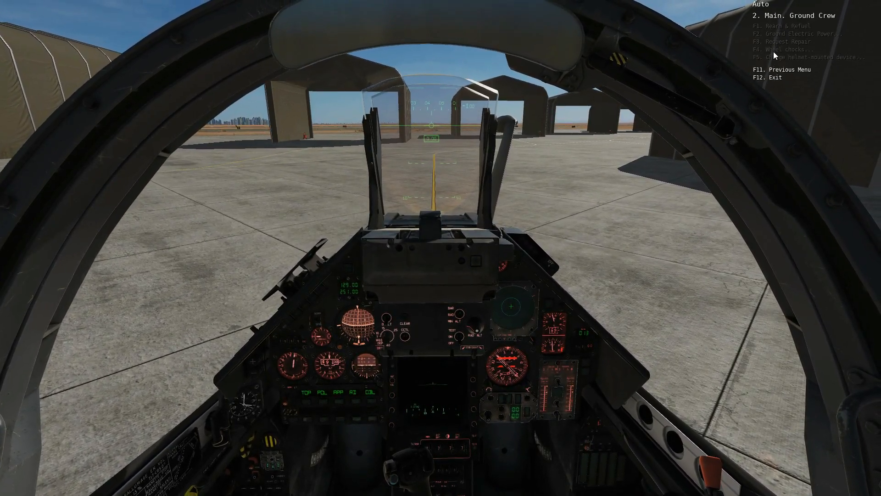
Request the ground crew to place wheel chocks via the radio menu (F4)
key(F4)
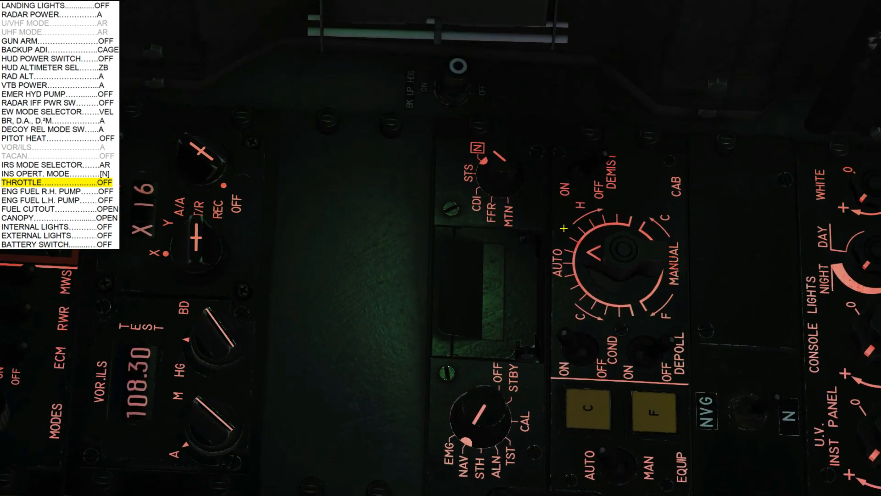
mouse_move(511, 163)
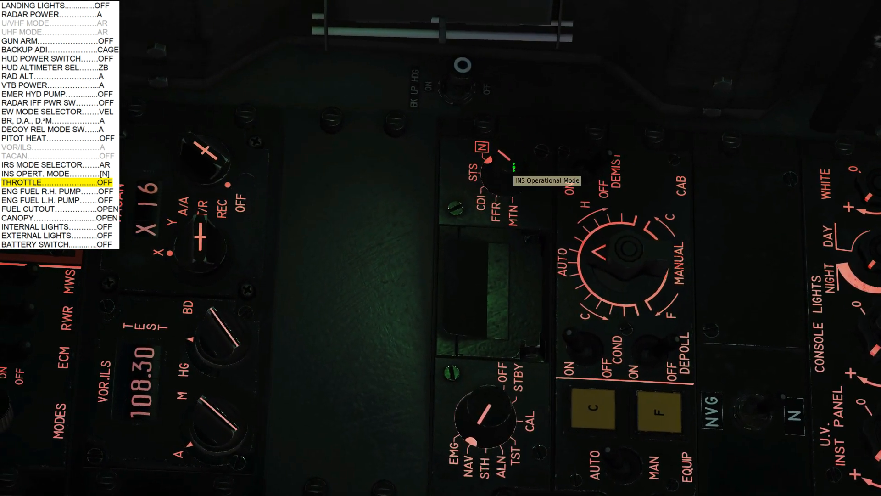